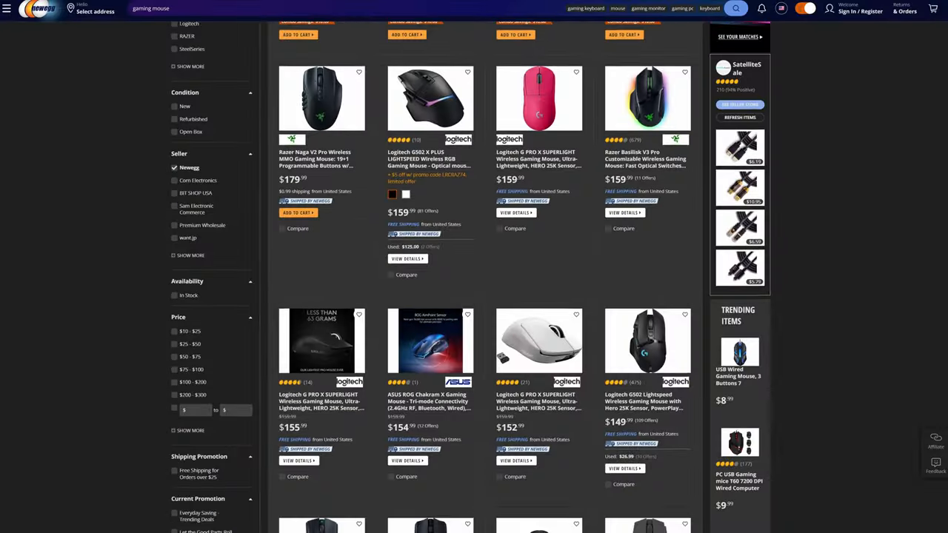
pyautogui.scroll(-3)
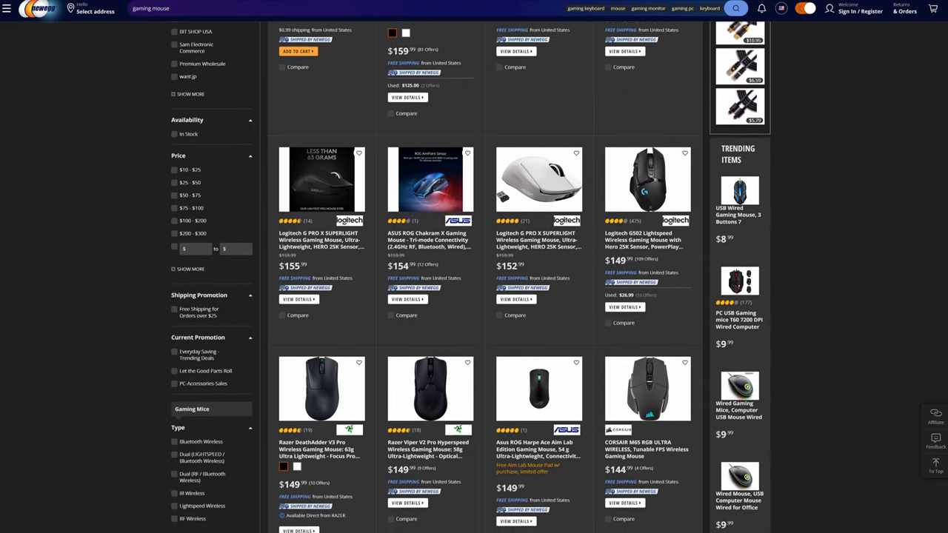
pyautogui.scroll(-3)
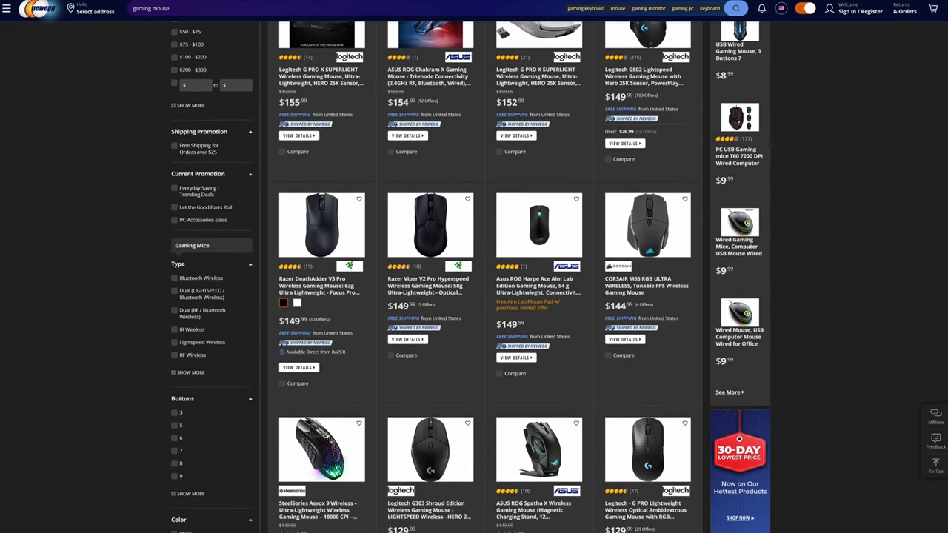
pyautogui.scroll(-3)
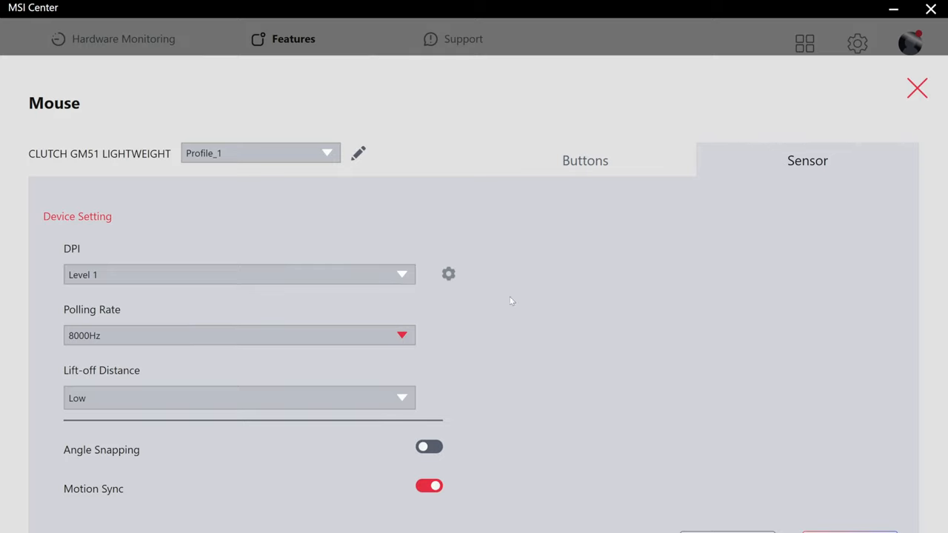
pyautogui.moveTo(391, 406)
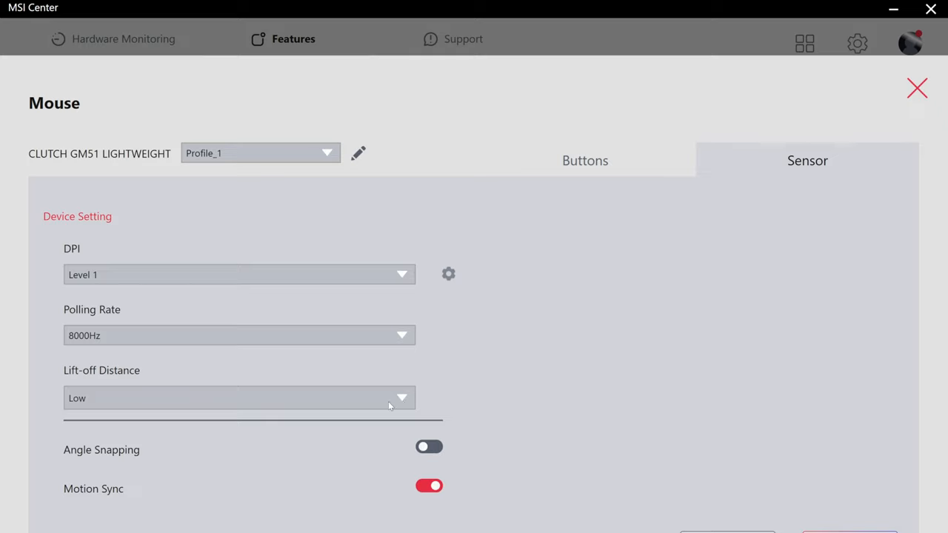
pyautogui.moveTo(428, 451)
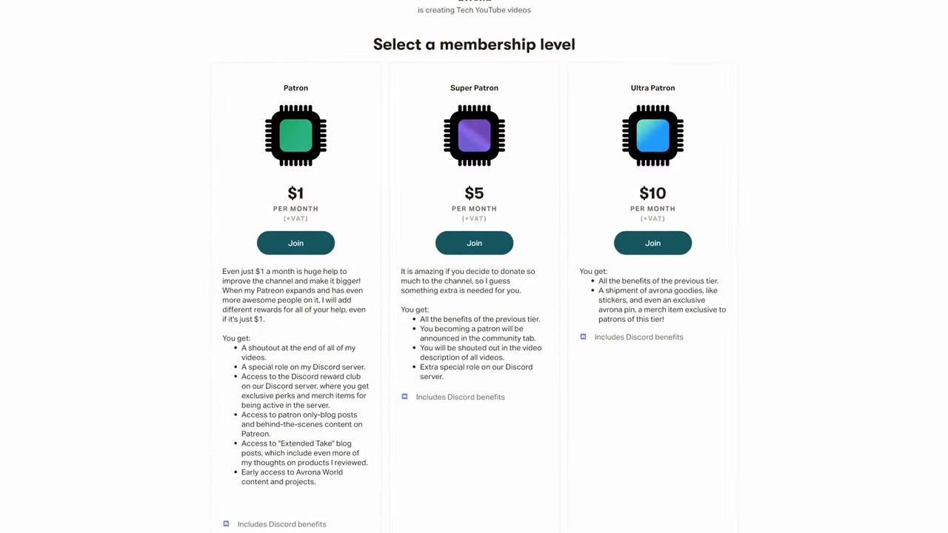
pyautogui.scroll(3)
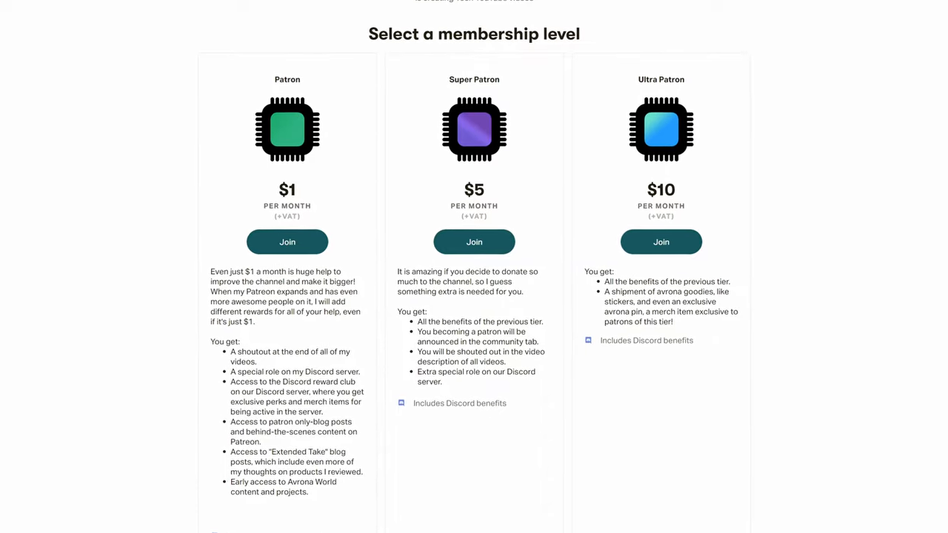